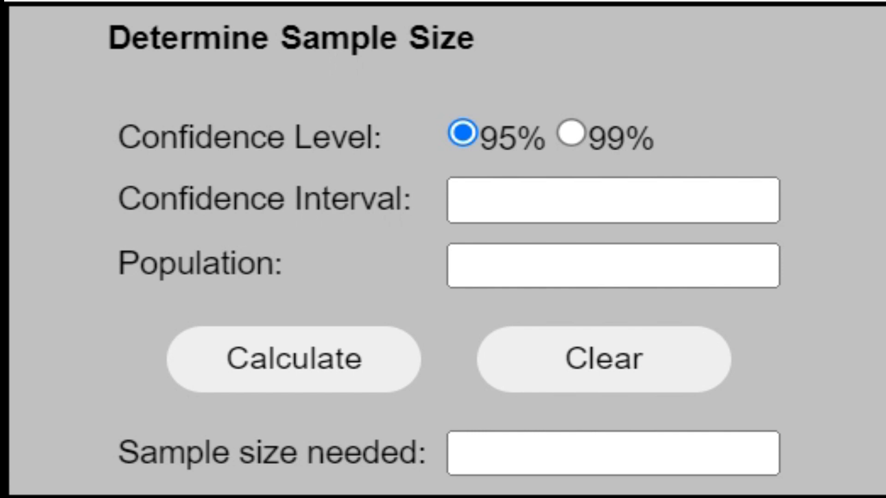
{"action": "mouse_move", "coordinate": [673, 127]}
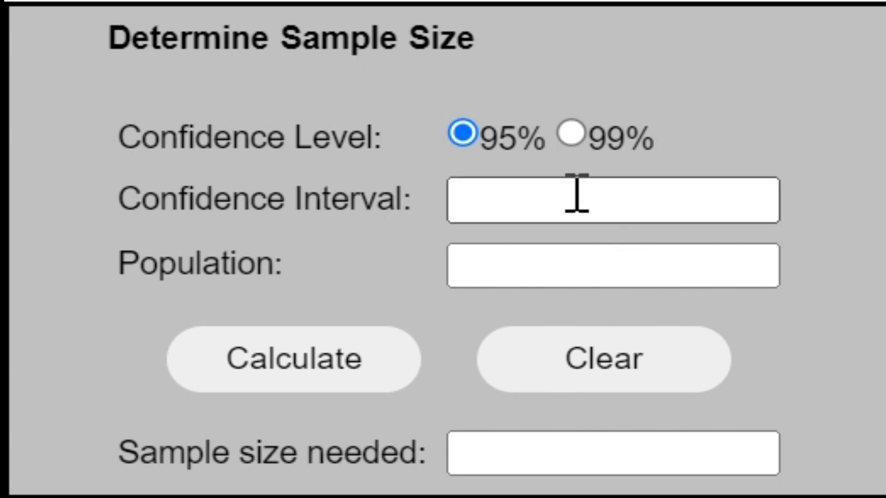
Step: Enter a confidence interval of 5 and a population of 10000 at 95% confidence
{"action": "left_click", "coordinate": [611, 199]}
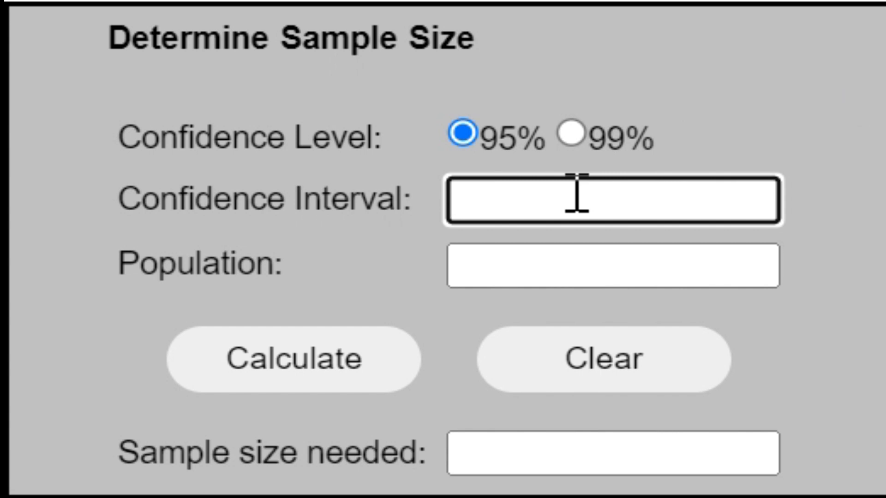
{"action": "type", "text": "5"}
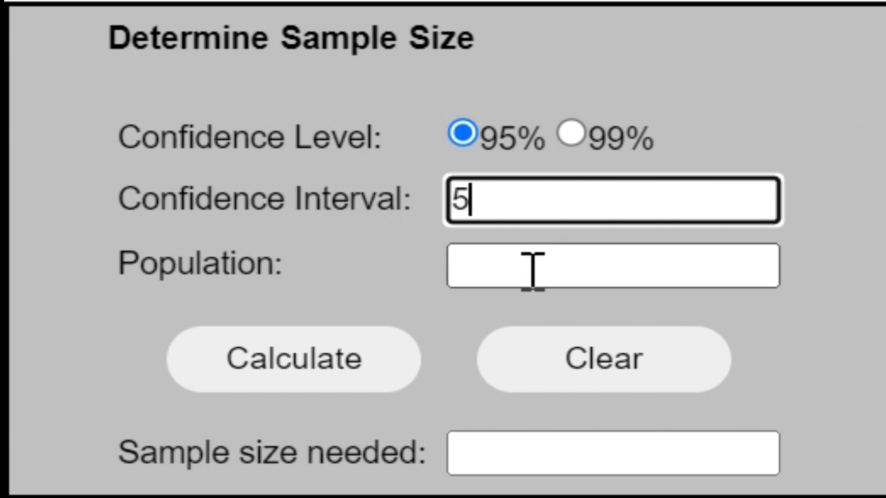
{"action": "left_click", "coordinate": [612, 265]}
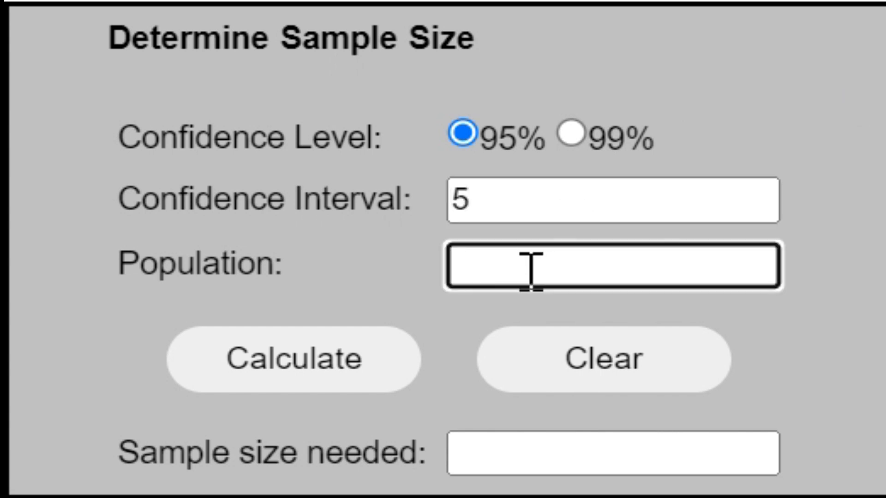
{"action": "type", "text": "10000"}
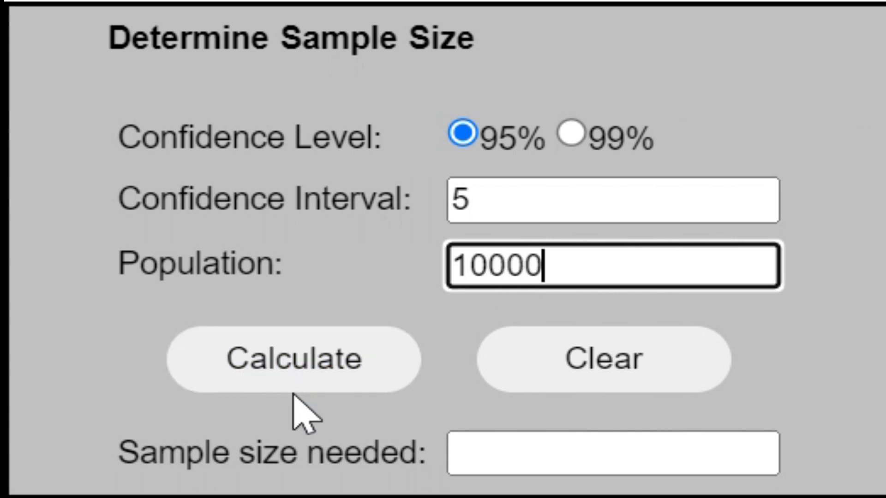
Step: Calculate the required sample size, giving 370 for interval 5 and population 10000
{"action": "left_click", "coordinate": [292, 359]}
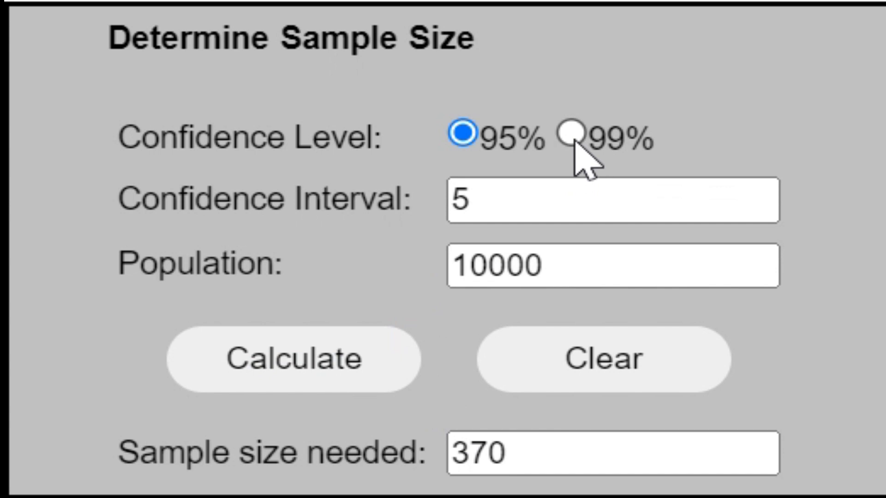
Step: Switch the confidence level to 99%, raising the required sample size to 624
{"action": "left_click", "coordinate": [572, 136]}
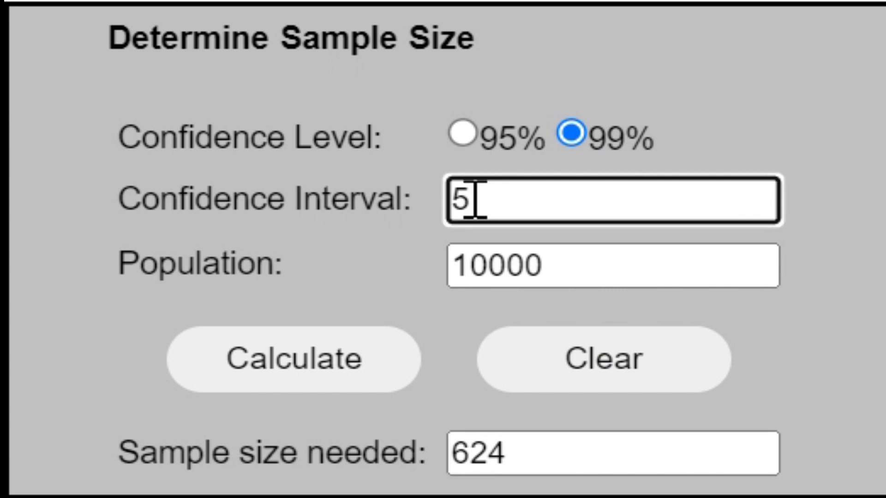
Step: Change the confidence interval to 2 and recalculate, giving a sample size of 2938
{"action": "key", "text": "Backspace"}
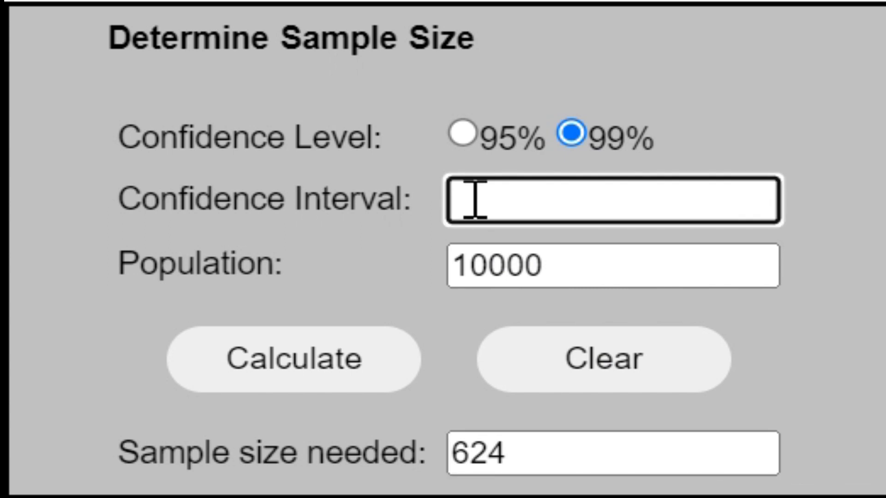
{"action": "type", "text": "2"}
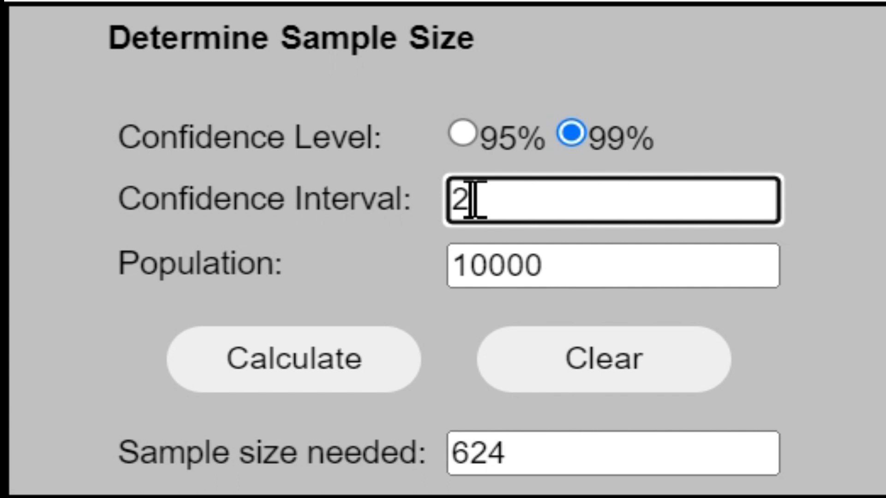
{"action": "left_click", "coordinate": [294, 359]}
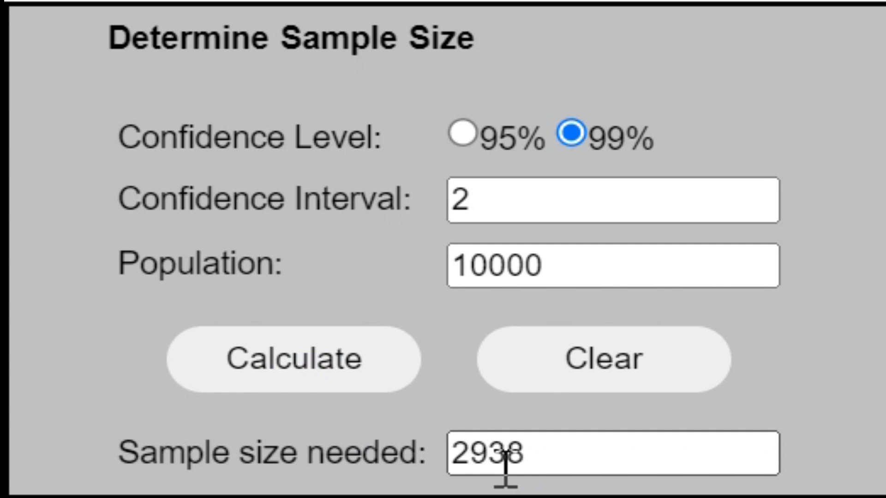
{"action": "mouse_move", "coordinate": [560, 472]}
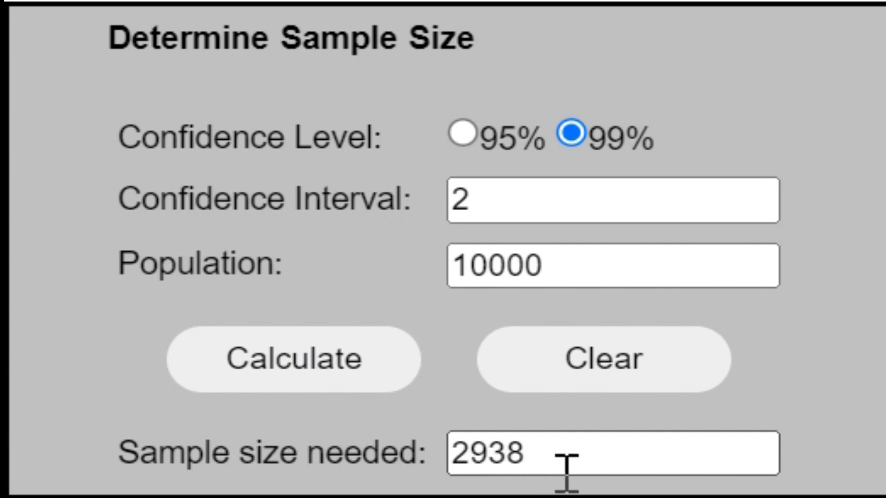
{"action": "mouse_move", "coordinate": [310, 99]}
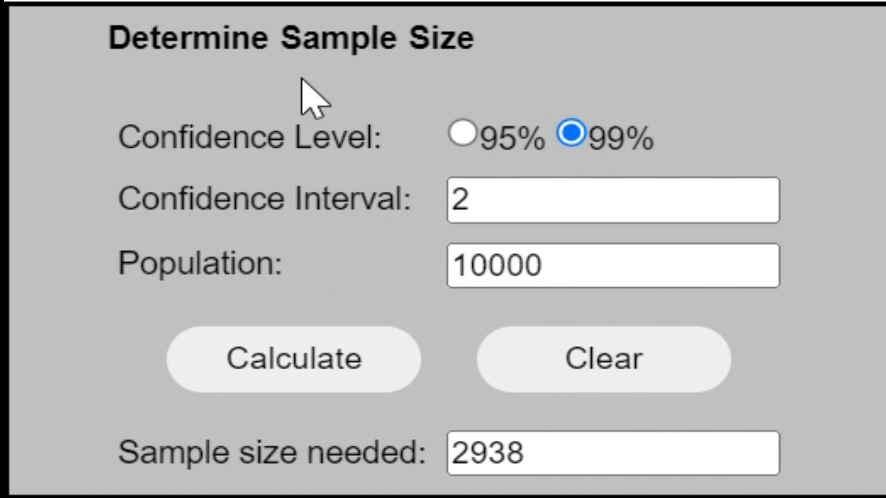
{"action": "mouse_move", "coordinate": [745, 367]}
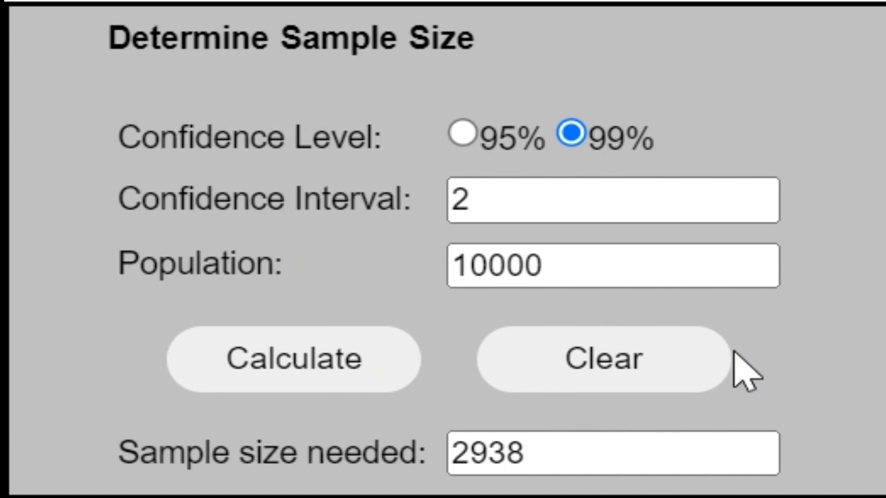